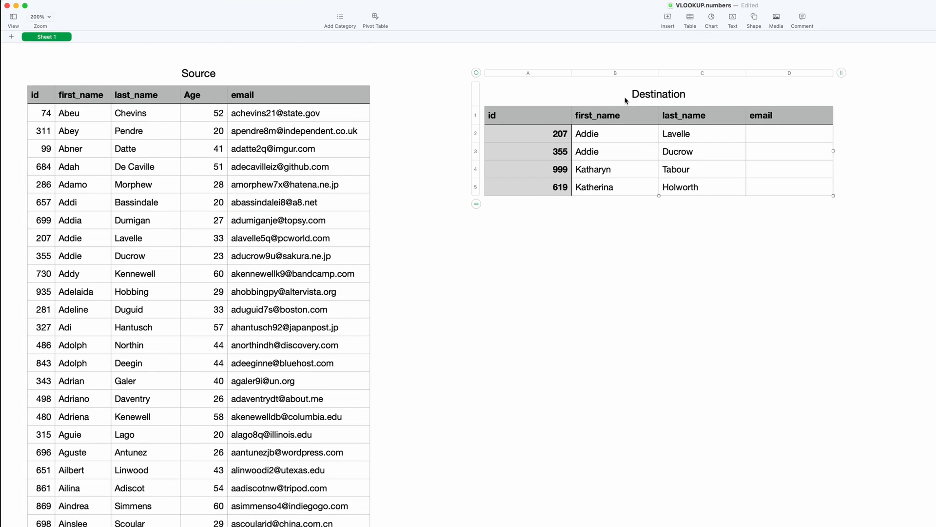
- Select the empty Destination email cells and review ids 207, 619 and names like Lavelle, Ducrow
left_click(788, 133)
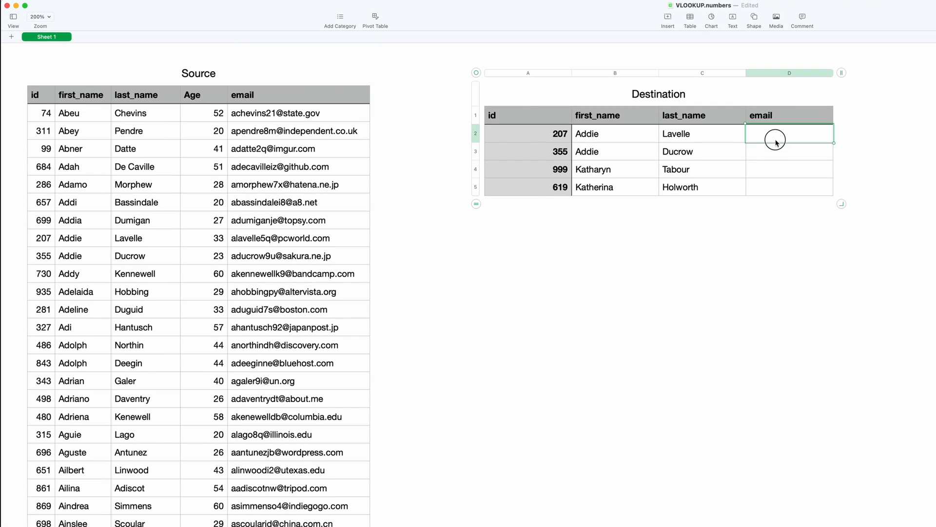
left_click_drag(776, 133, 776, 187)
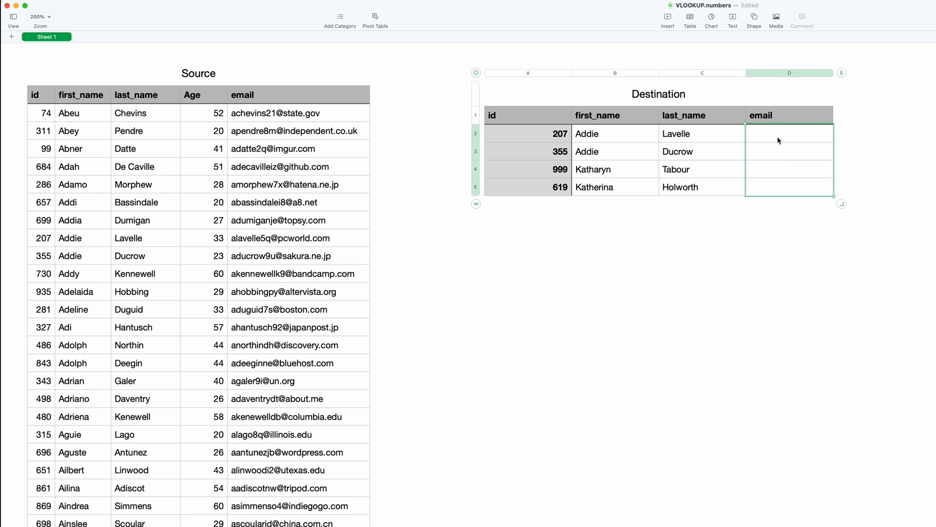
left_click(789, 133)
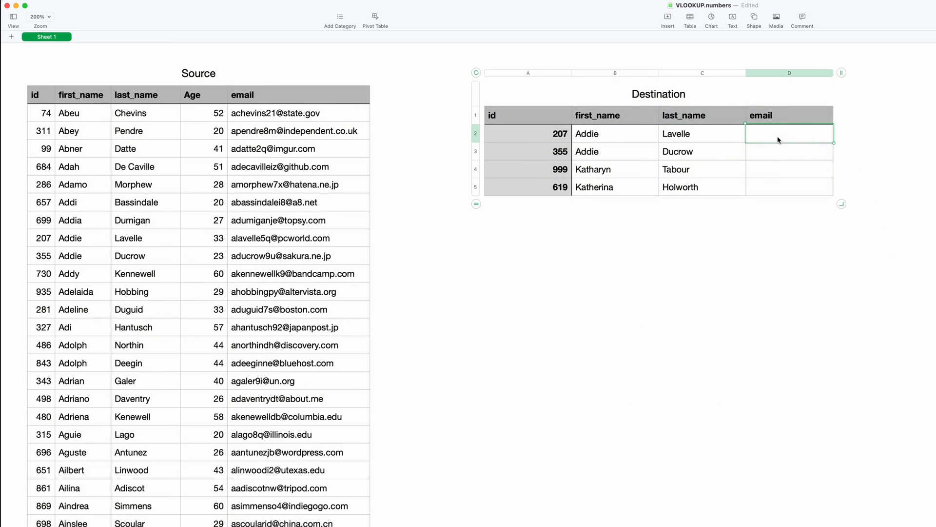
left_click(528, 133)
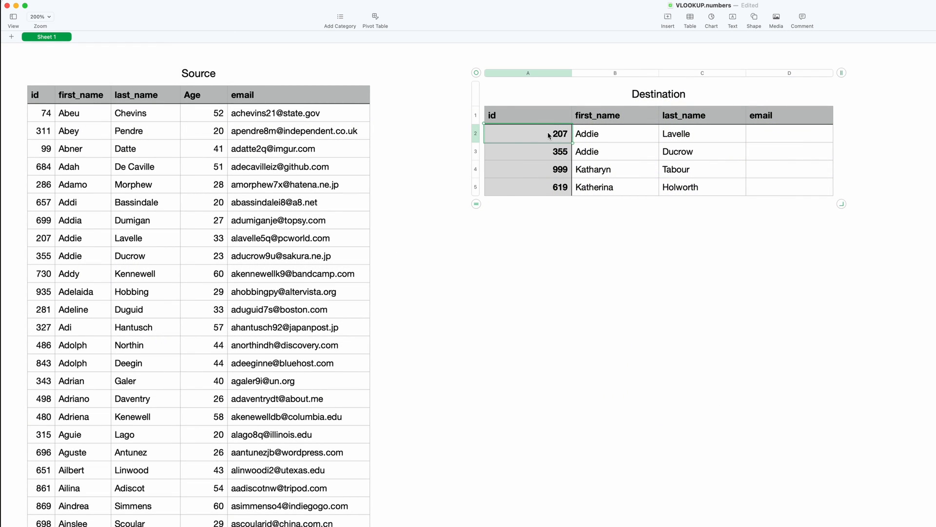
left_click(528, 169)
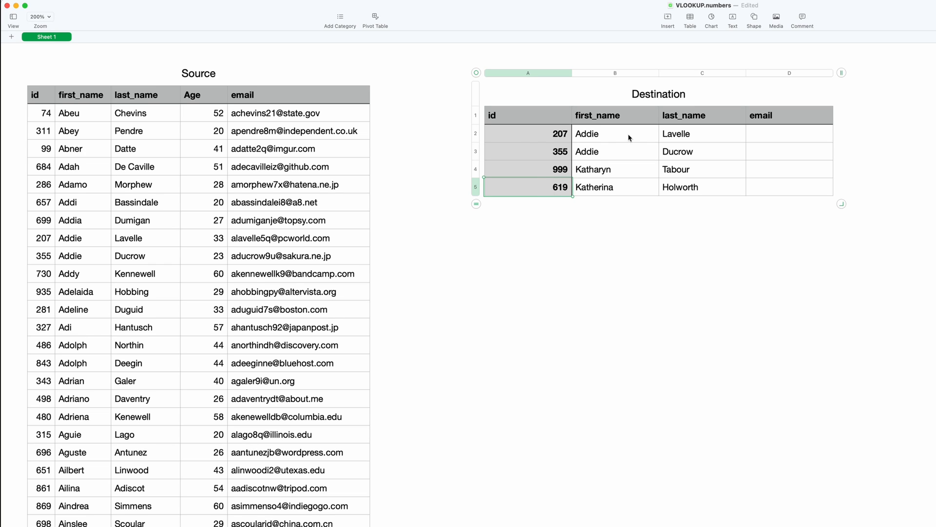
left_click(615, 151)
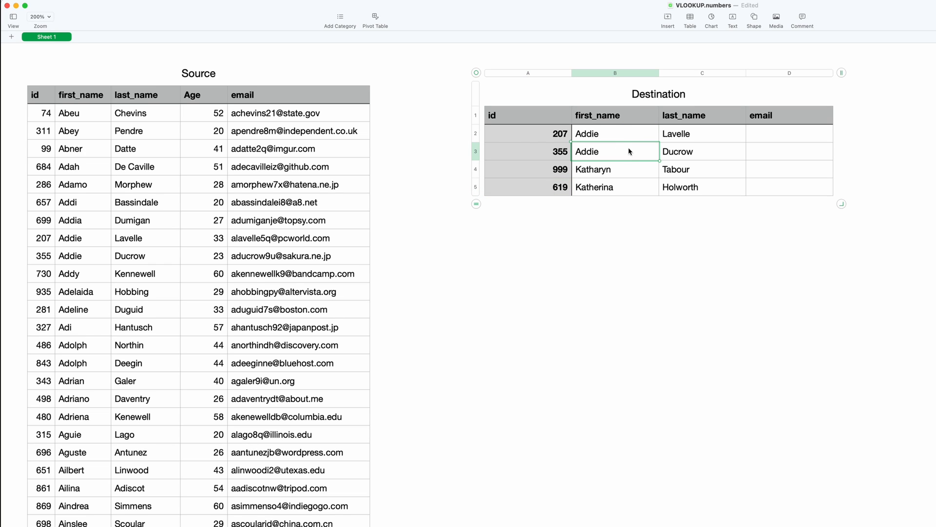
left_click(615, 186)
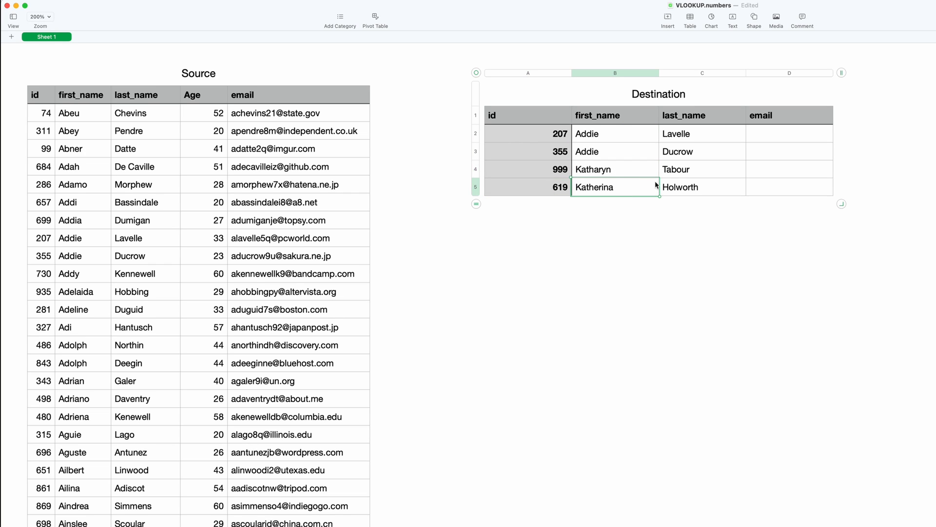
left_click(703, 133)
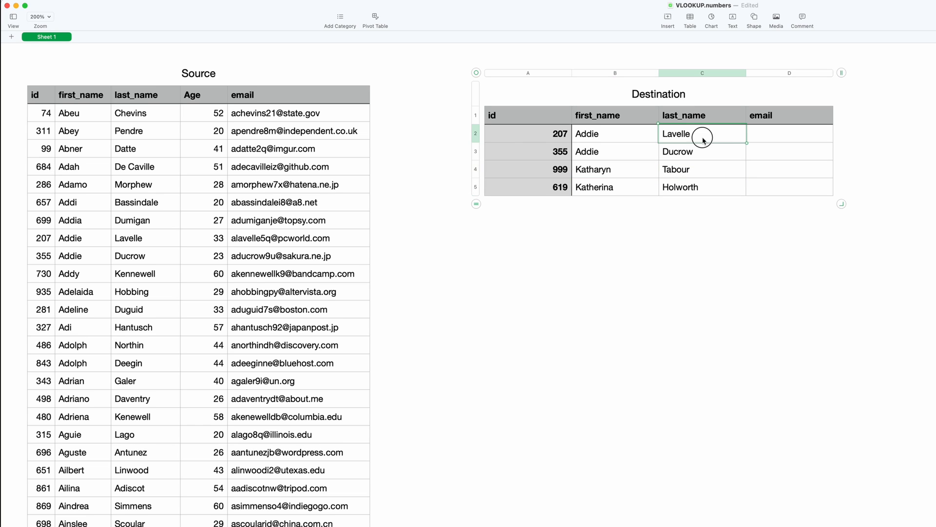
left_click(702, 152)
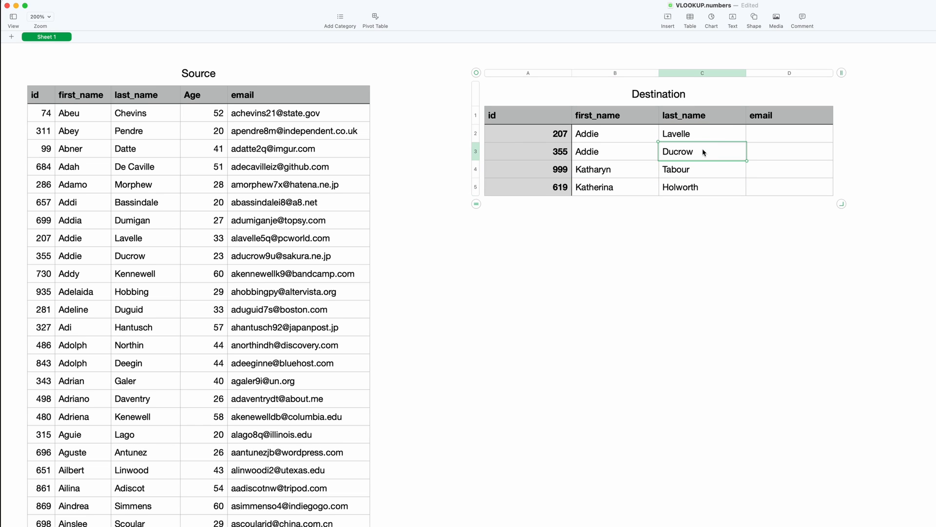
left_click(702, 169)
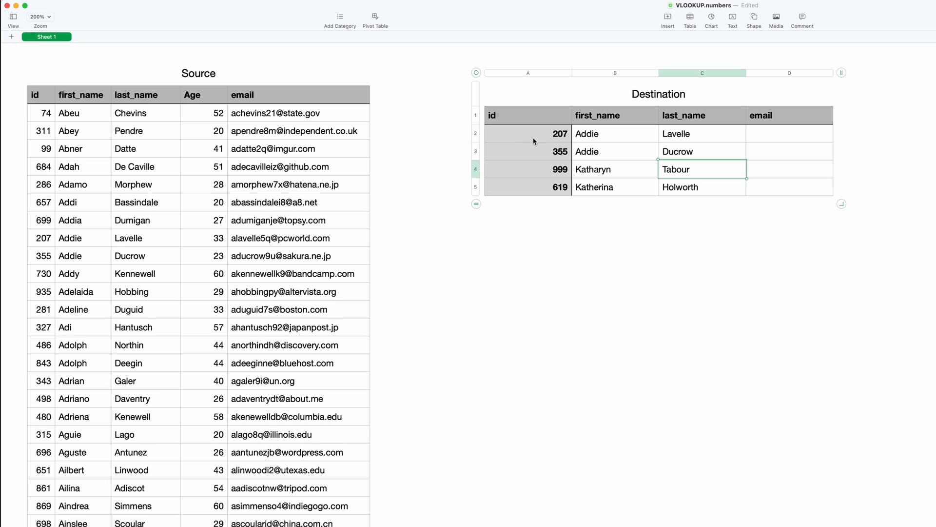
- Check id 207 in both tables, then type VLOOKUP into the first email cell
left_click(527, 133)
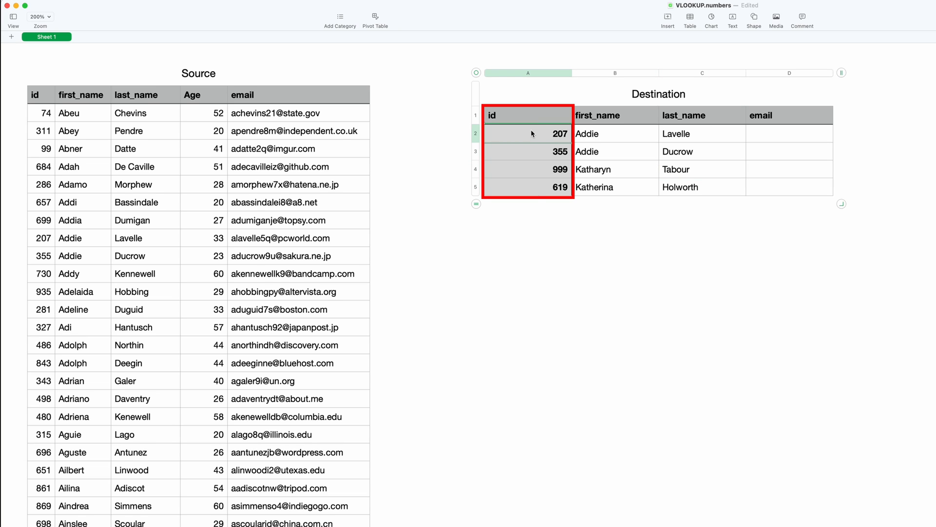
left_click(41, 95)
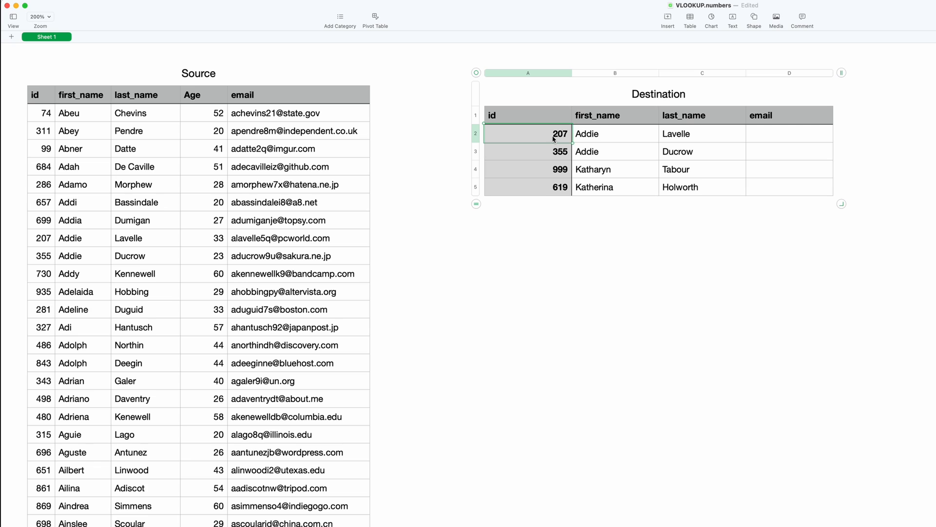
mouse_move(42, 184)
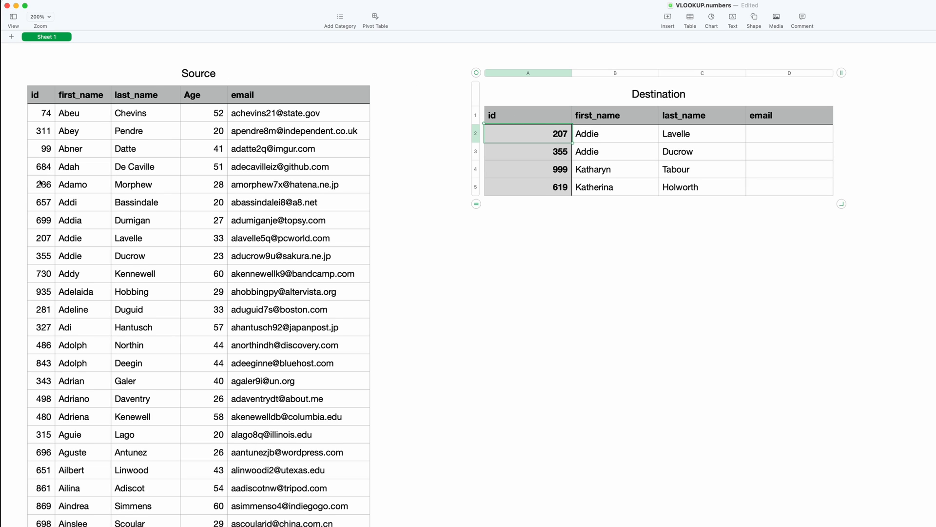
left_click(42, 238)
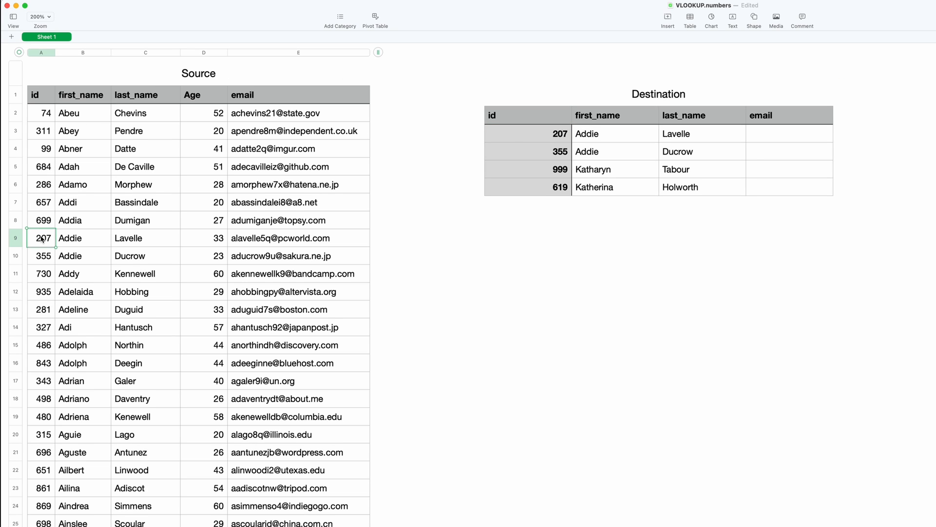
mouse_move(104, 242)
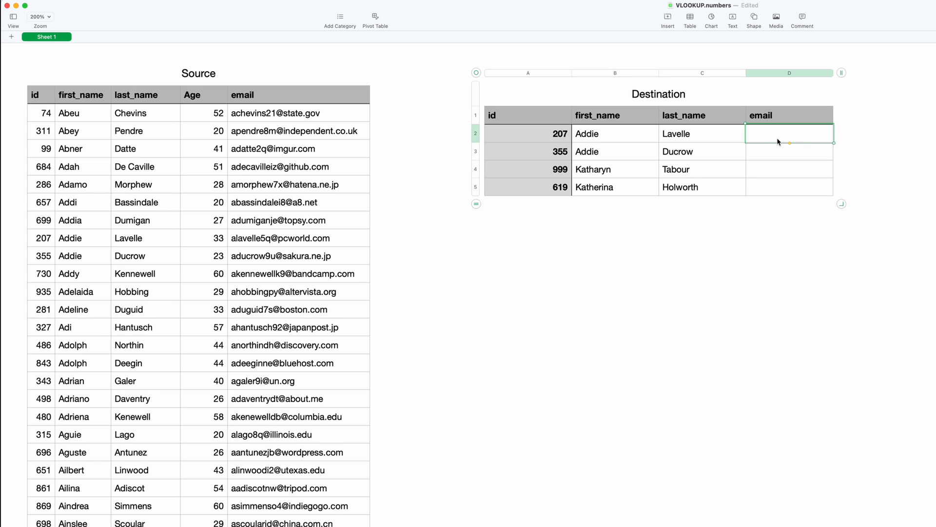
mouse_move(866, 138)
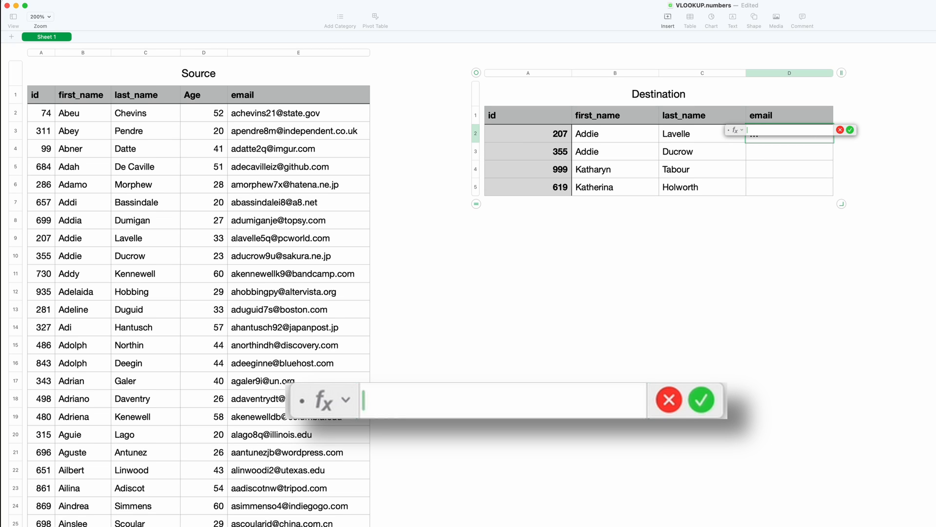
type("V")
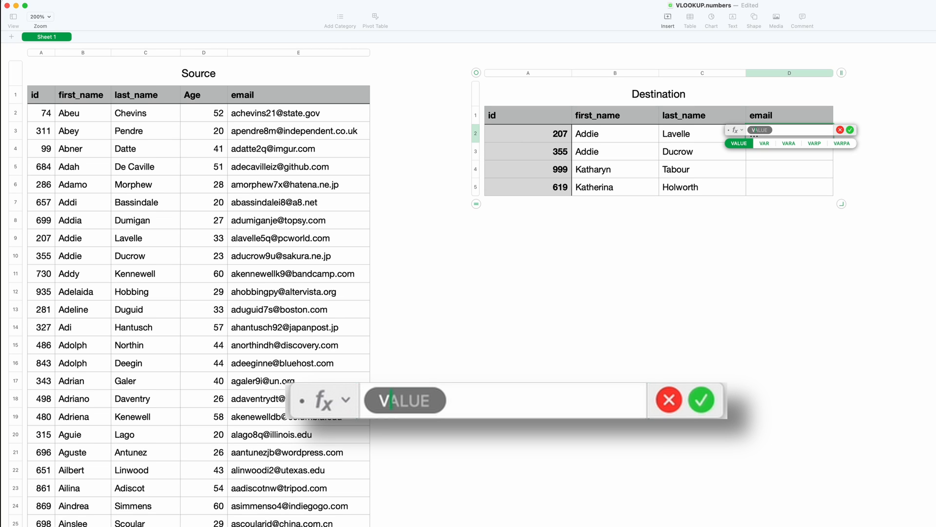
type("VLOOKUP(search-for, columns-range, return-column, close-match")
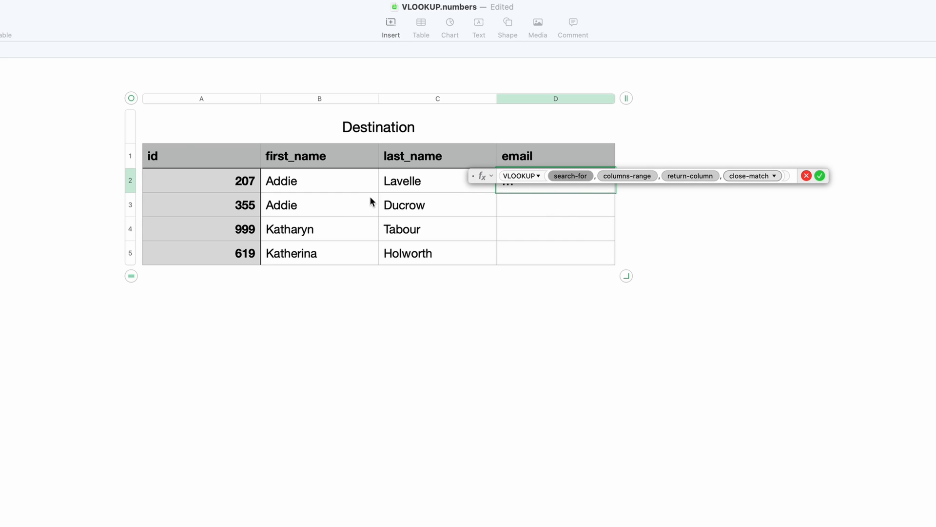
mouse_move(205, 186)
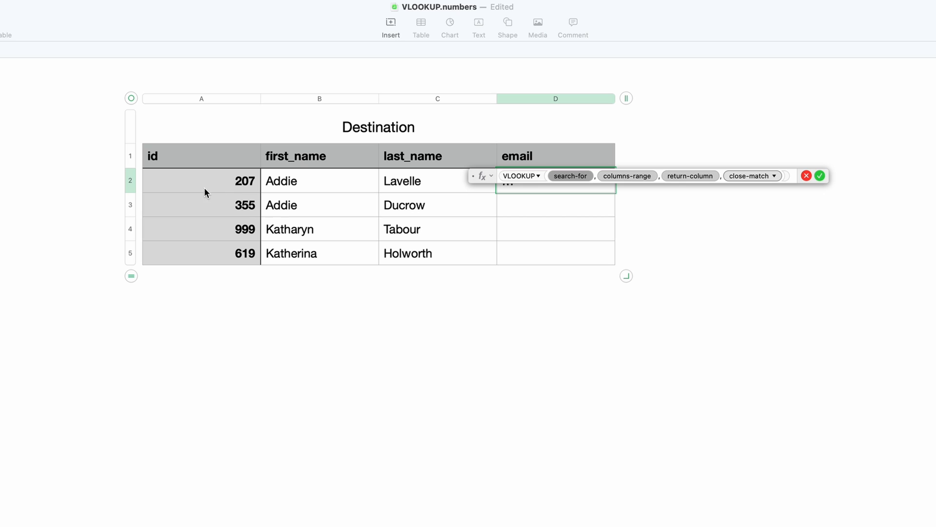
mouse_move(224, 185)
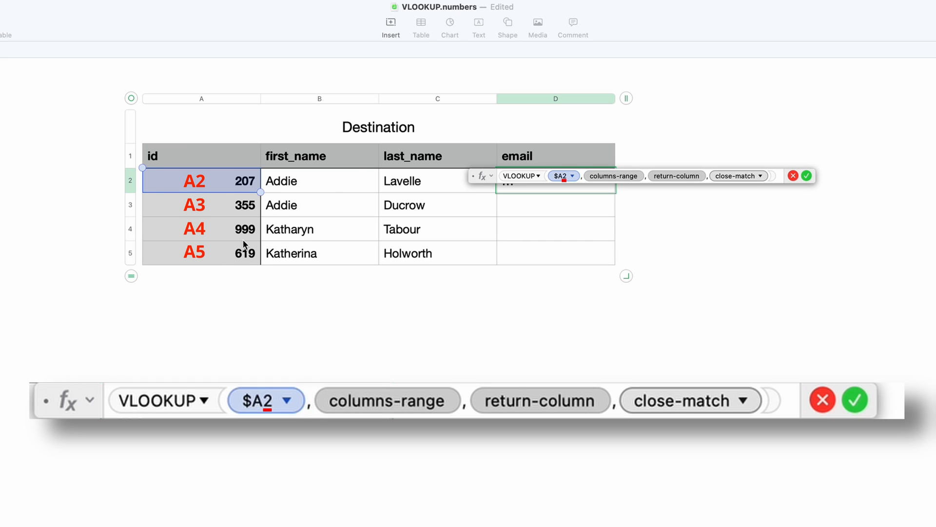
- Select the columns-range placeholder in the VLOOKUP formula
left_click(387, 400)
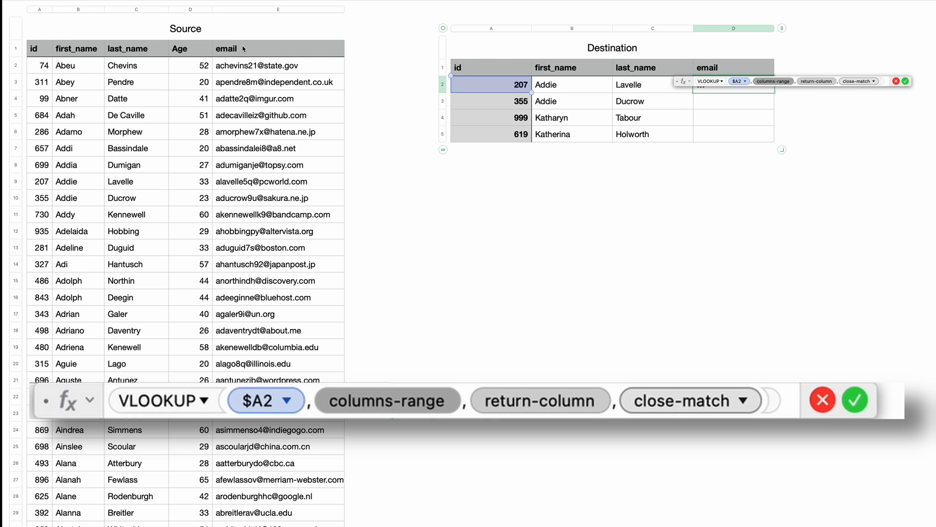
mouse_move(124, 23)
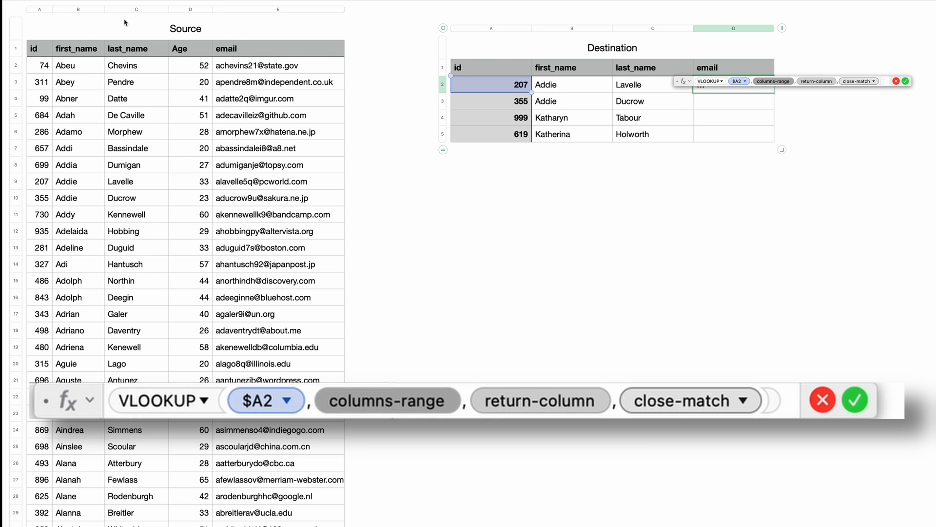
mouse_move(34, 30)
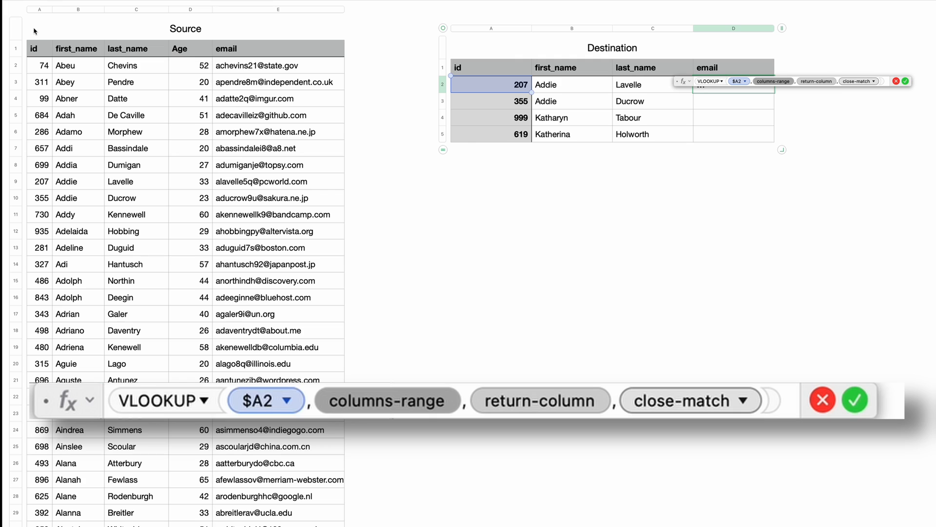
mouse_move(233, 48)
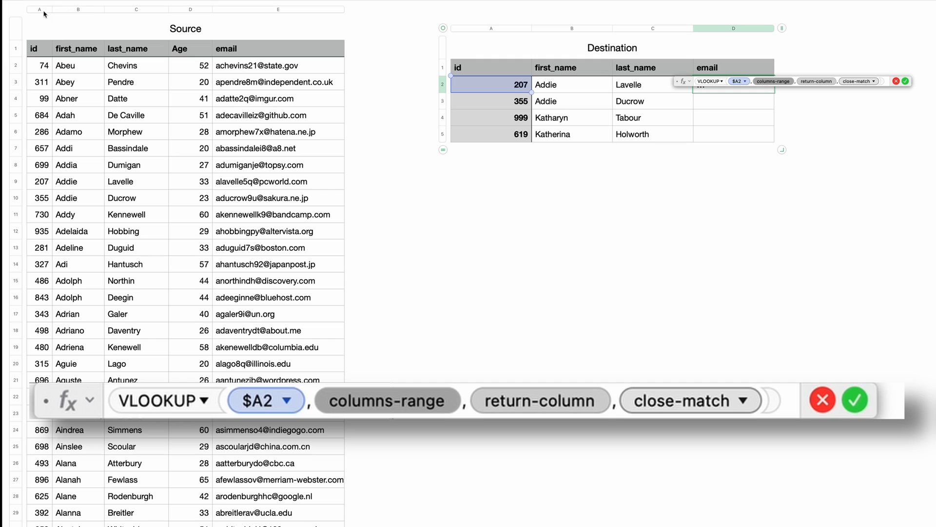
mouse_move(42, 14)
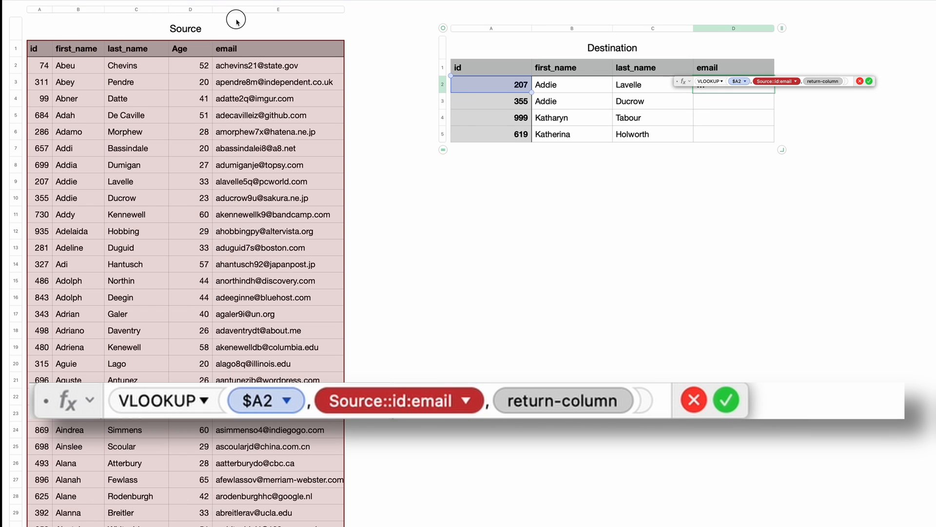
mouse_move(263, 18)
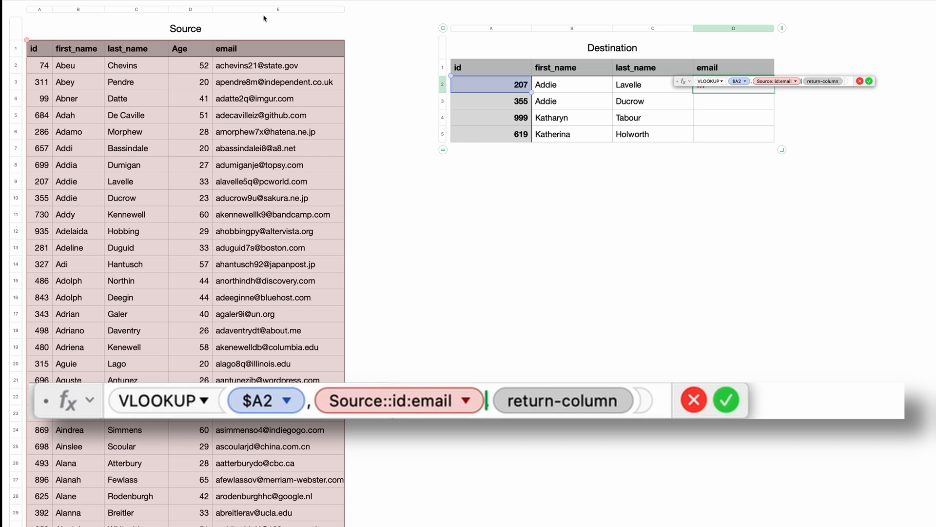
mouse_move(276, 19)
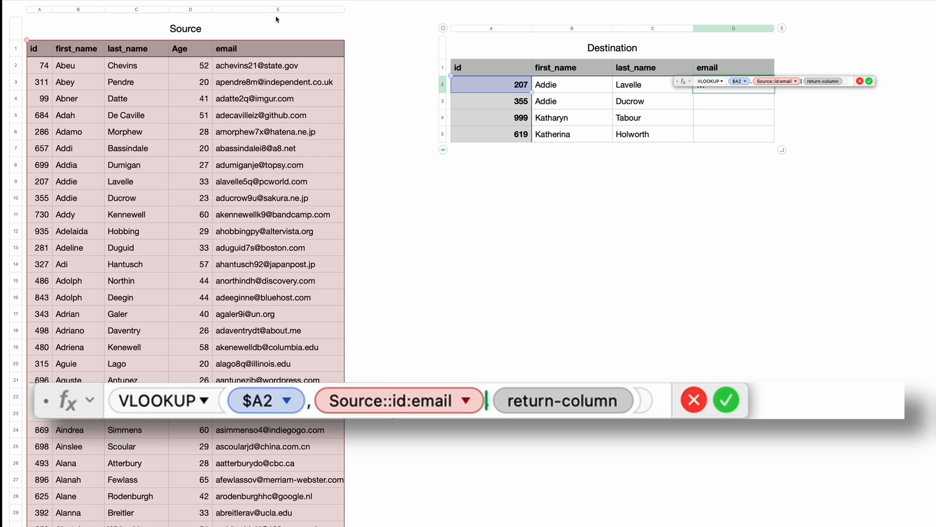
mouse_move(557, 414)
type(",")
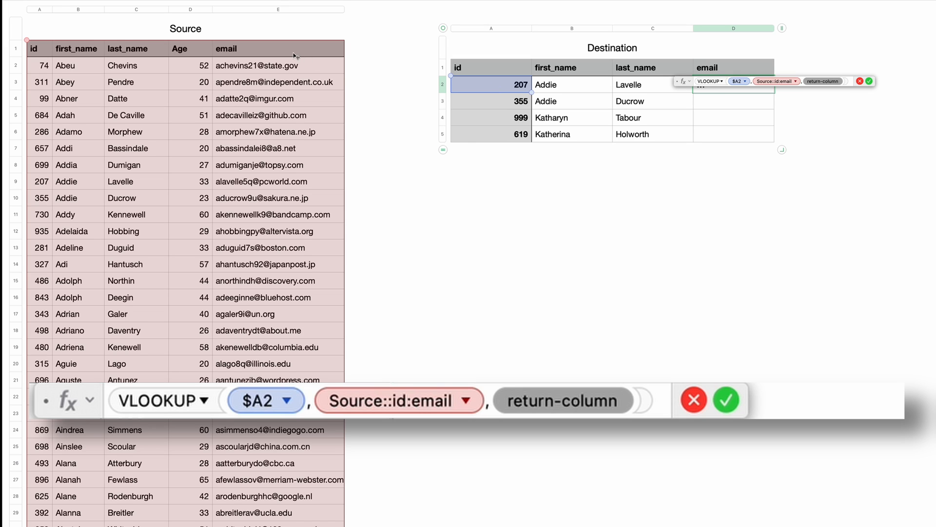
- Enter 5 as the return column and set close-match to exact match (FALSE)
type("5,")
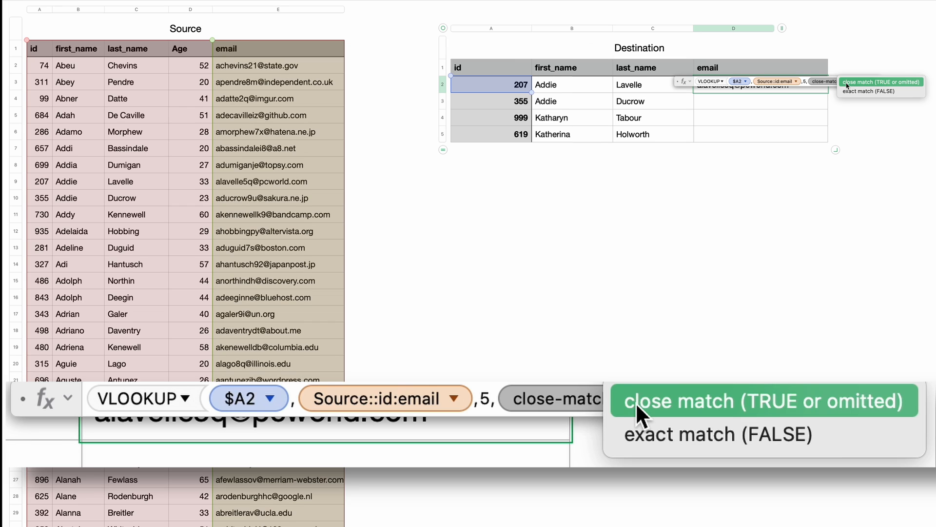
mouse_move(649, 442)
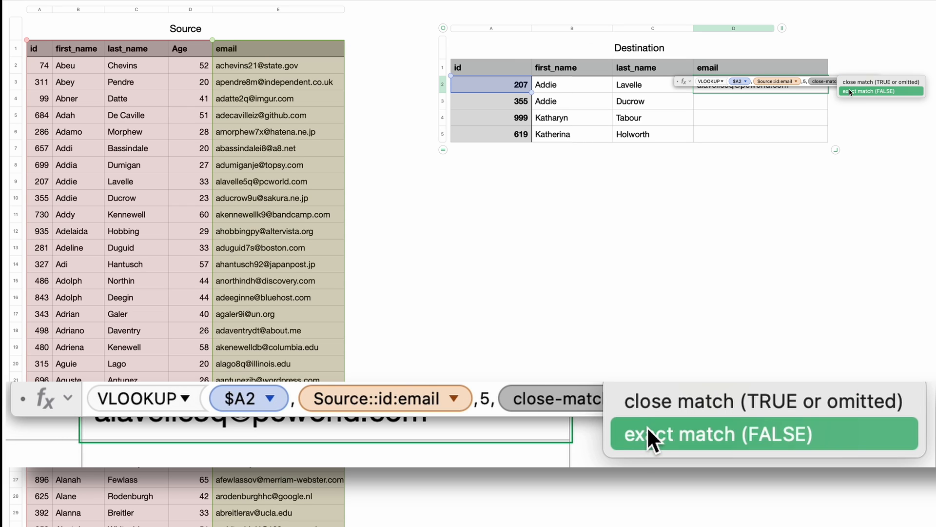
left_click(715, 434)
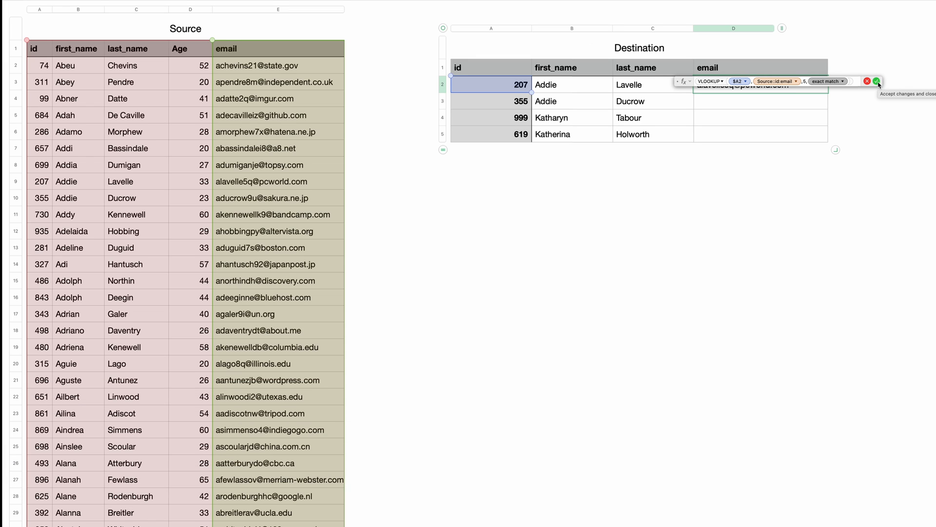
left_click(878, 82)
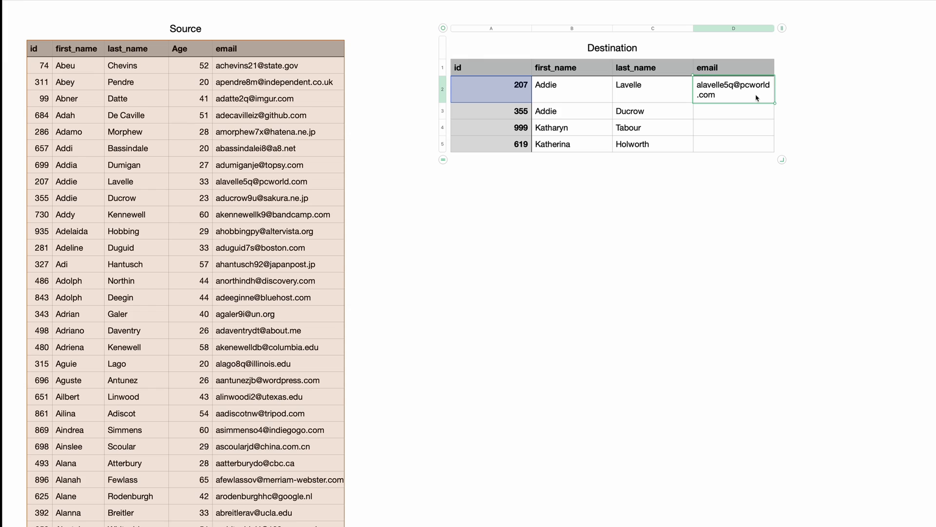
mouse_move(772, 28)
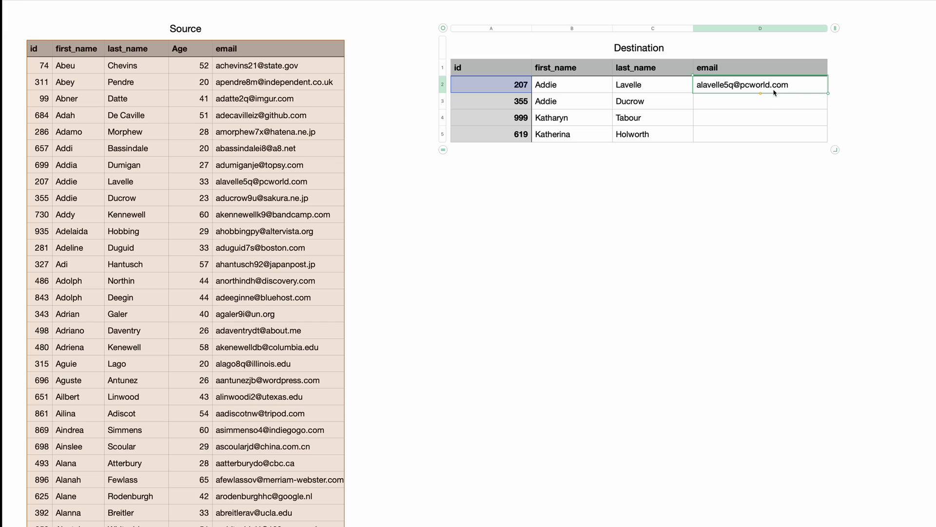
mouse_move(769, 94)
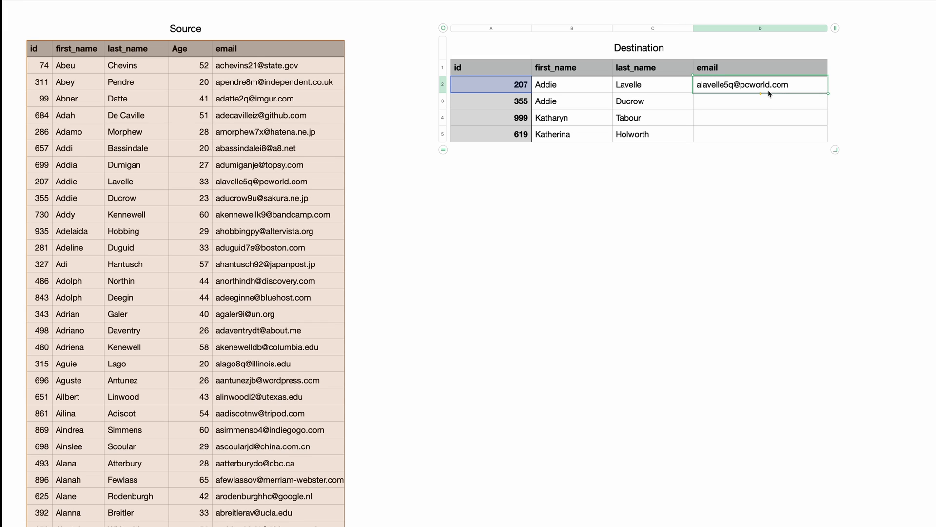